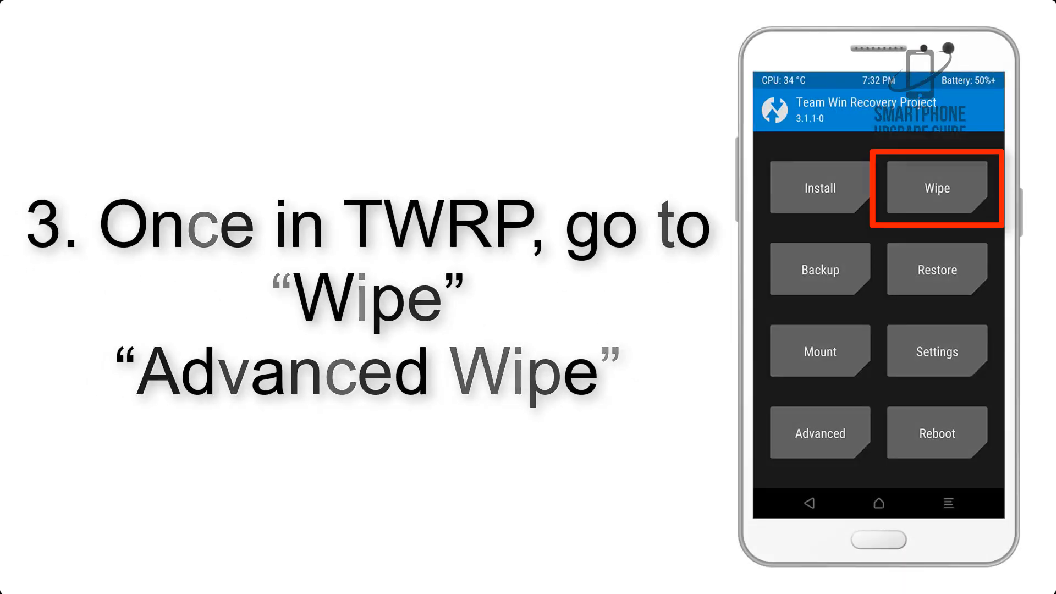
Open TWRP's Advanced Wipe partition list from the Wipe menu
{"action": "left_click", "coordinate": [933, 187]}
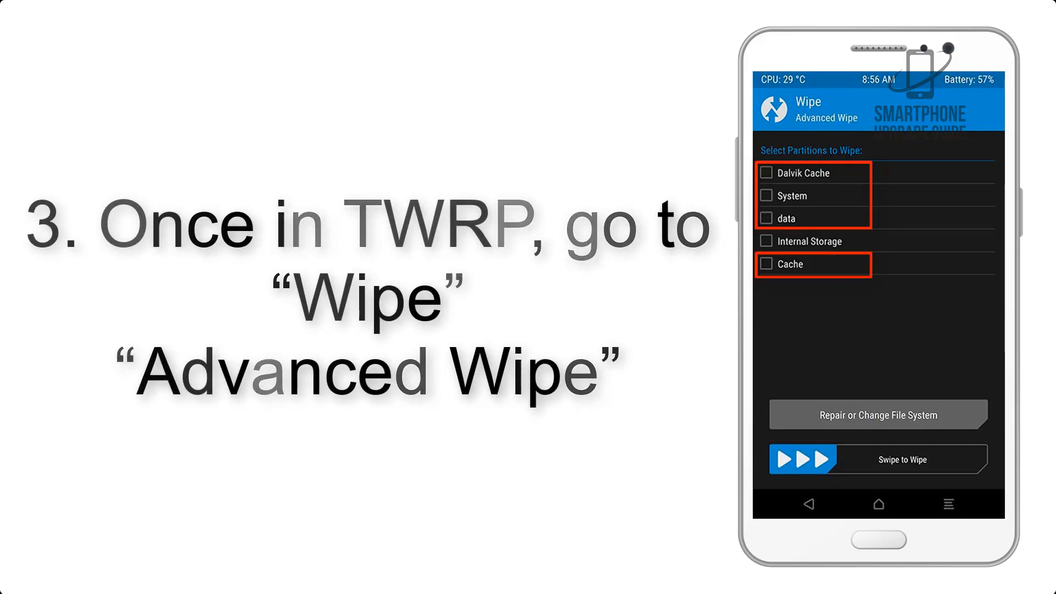